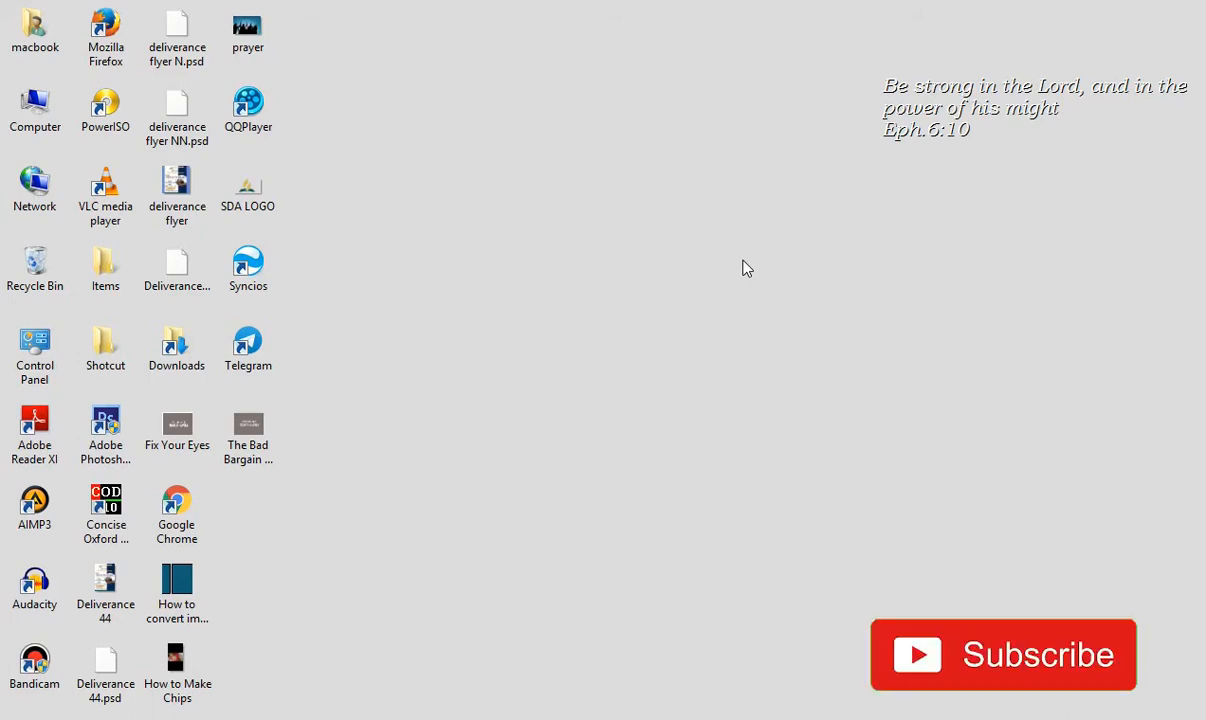
# Open the desktop Shotcut folder and select the IMG_5637 video clip.
pyautogui.click(1003, 655)
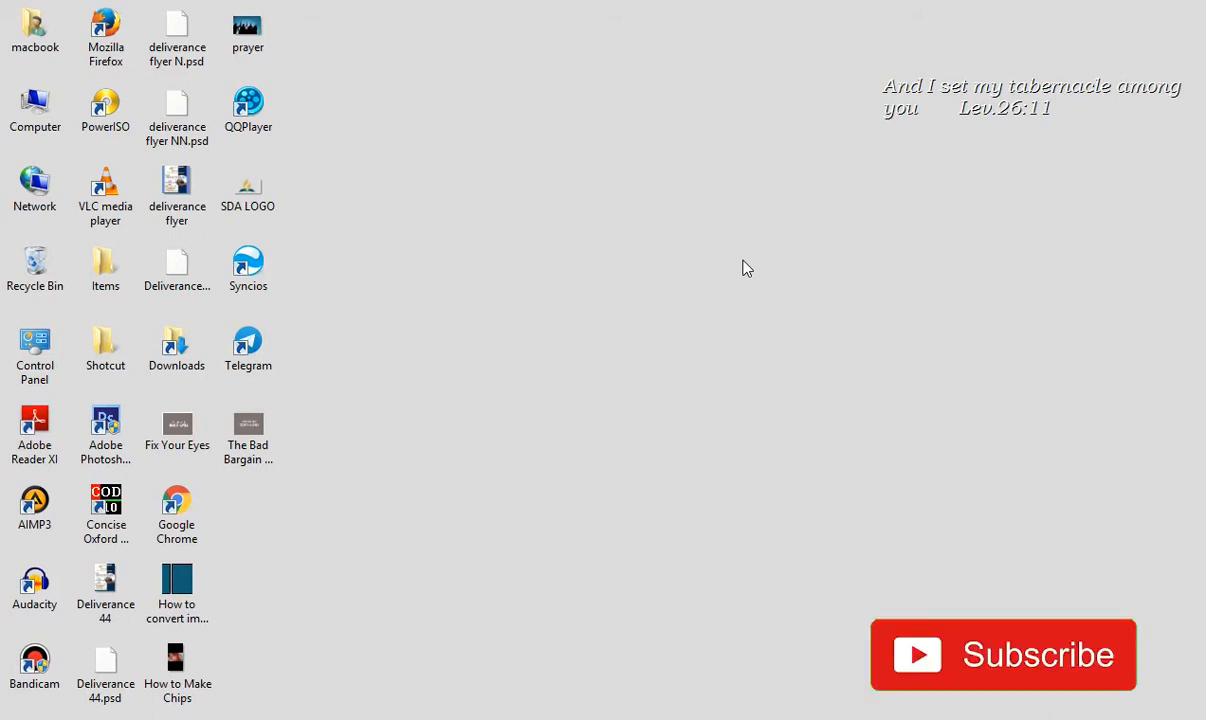
pyautogui.click(1003, 655)
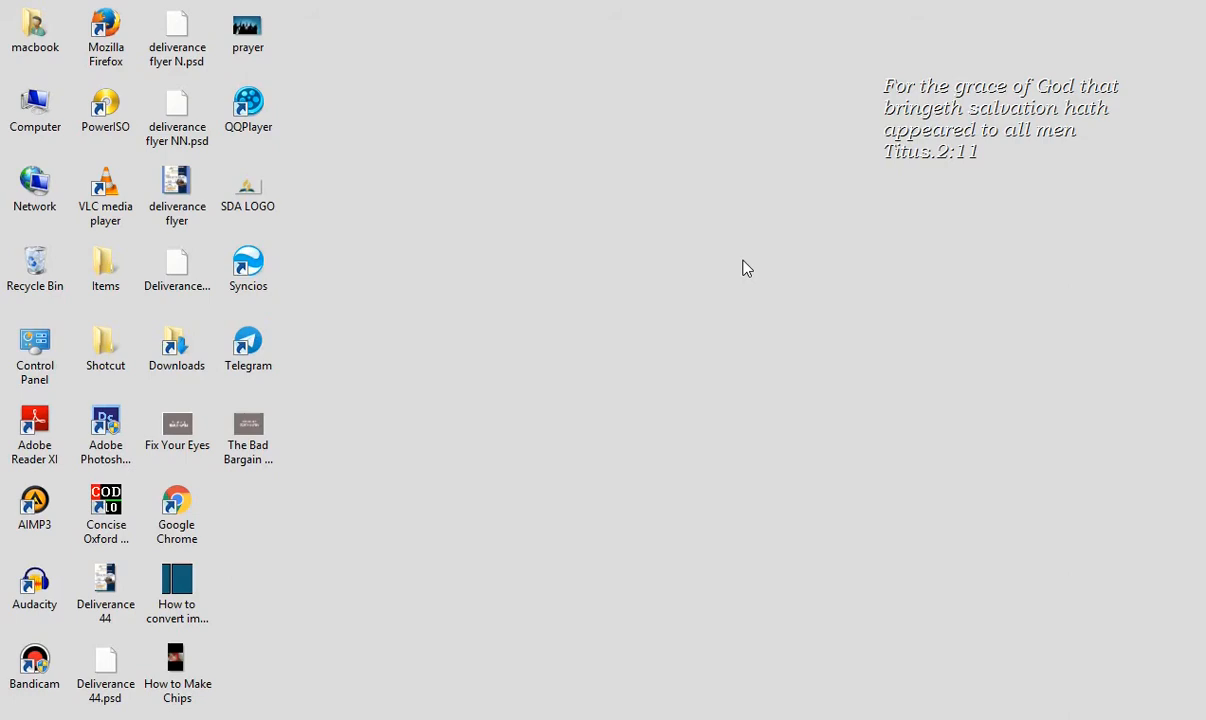
pyautogui.moveTo(387, 637)
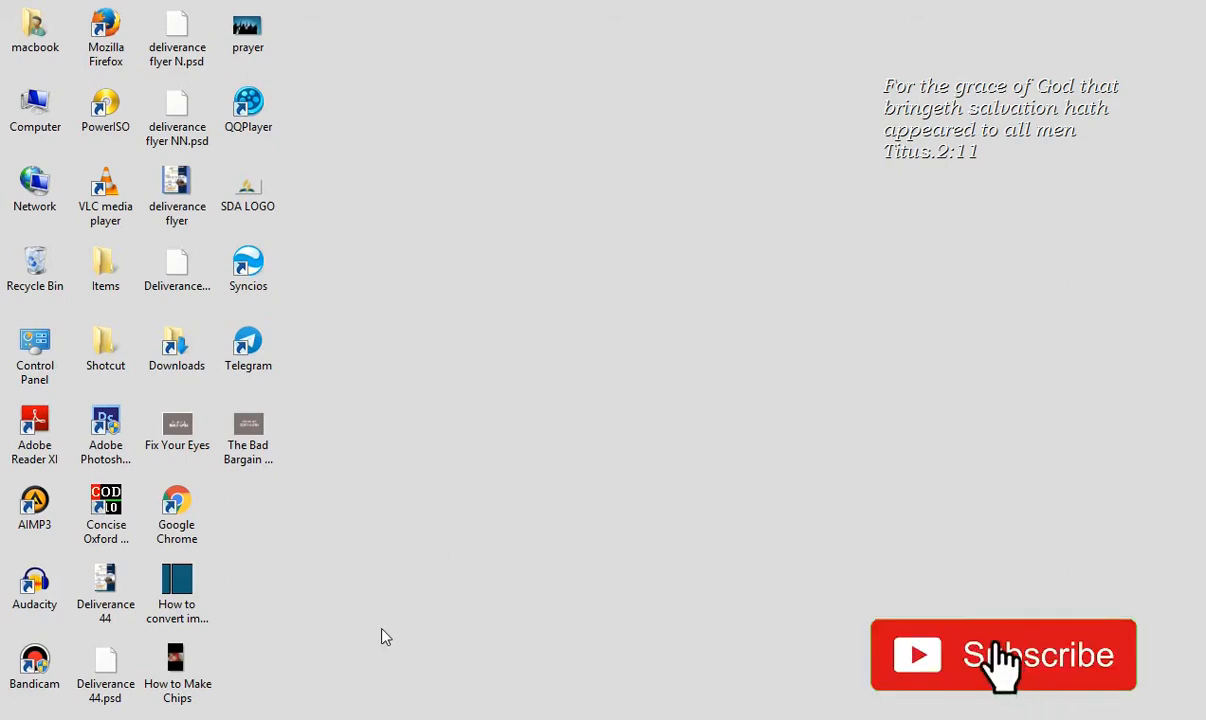
pyautogui.click(1002, 655)
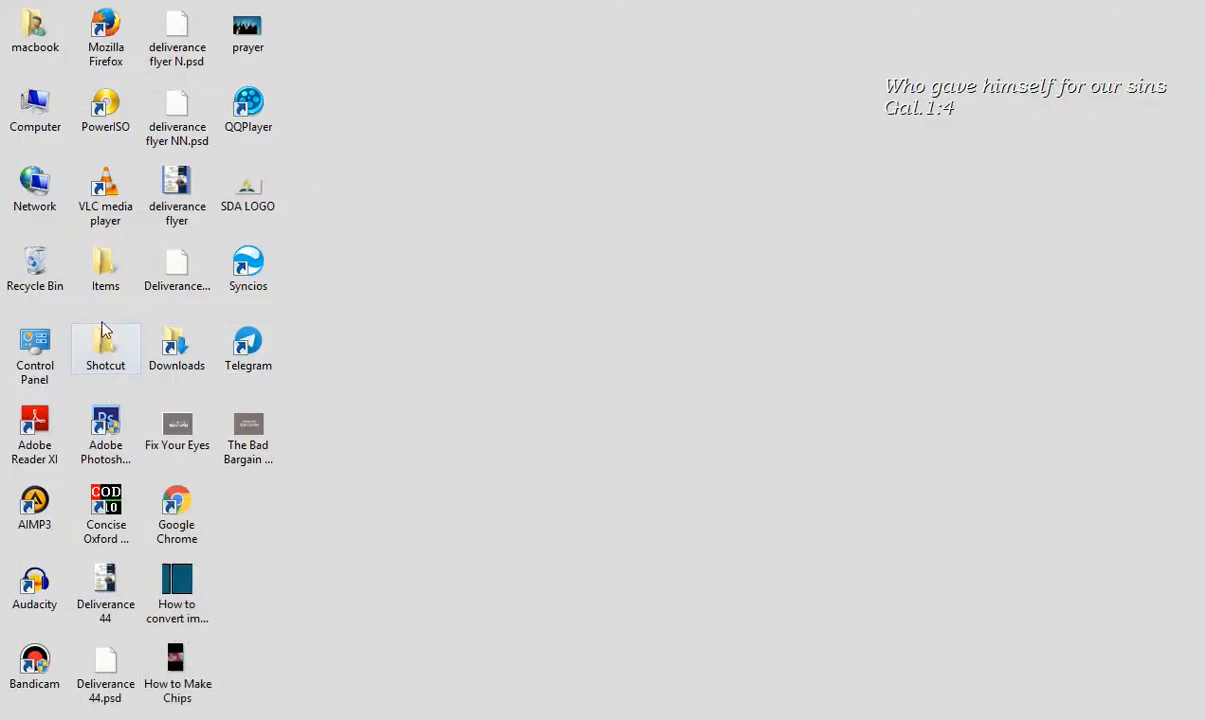
pyautogui.doubleClick(105, 340)
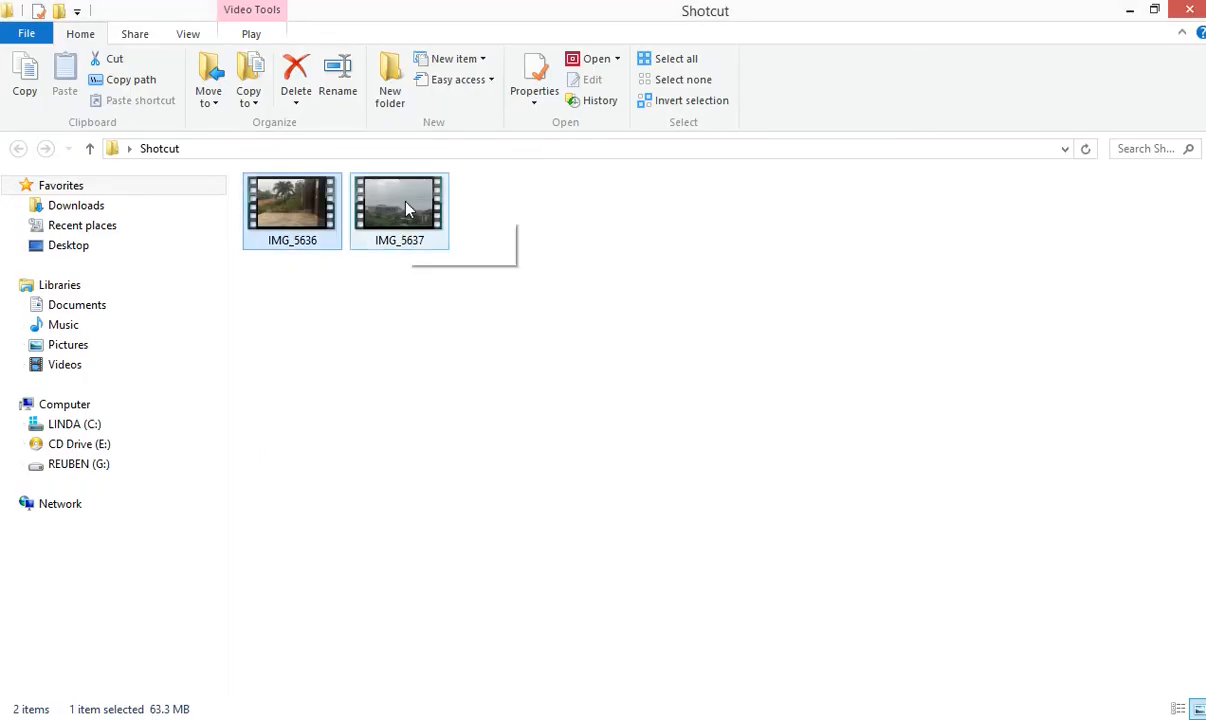
pyautogui.click(399, 203)
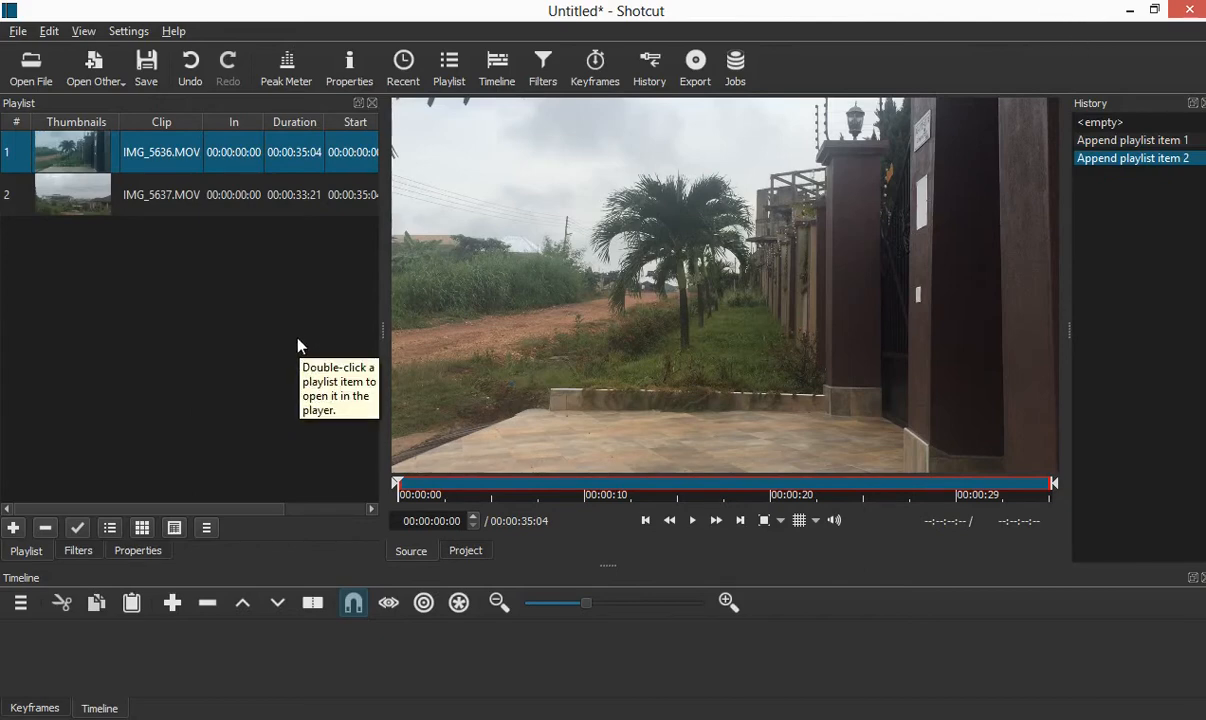
# Remove a clip from the Shotcut playlist through its right-click menu.
pyautogui.rightClick(160, 152)
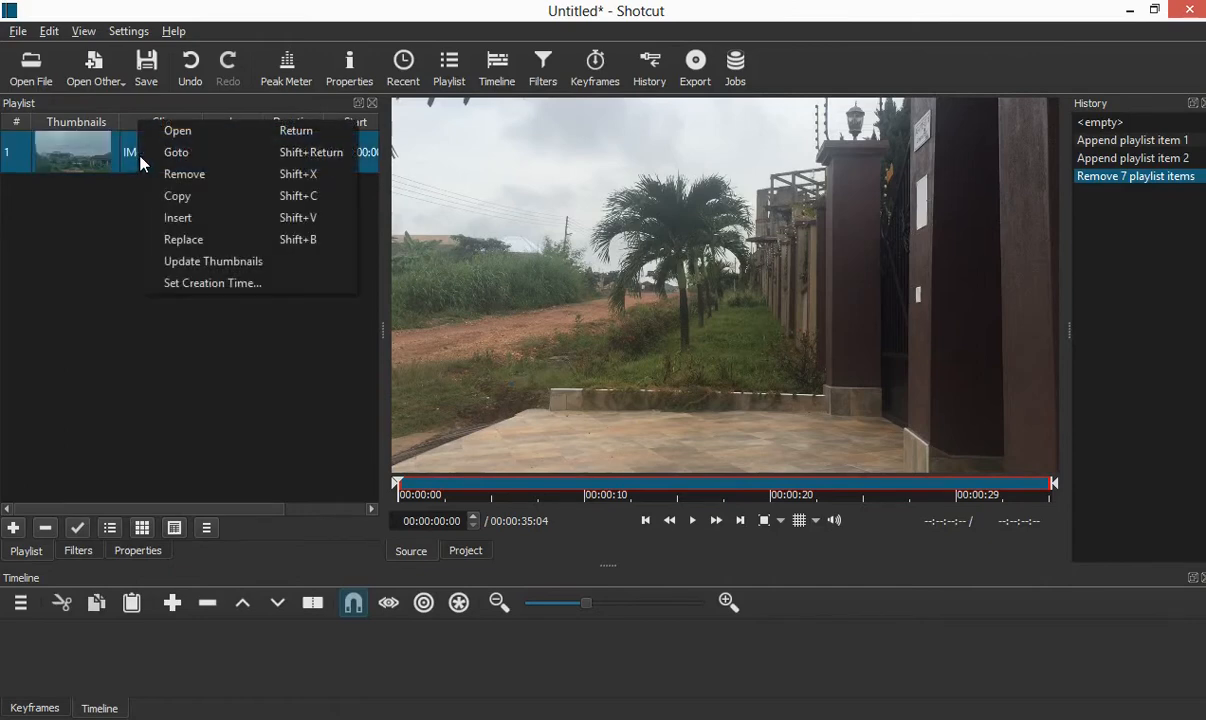
pyautogui.click(185, 173)
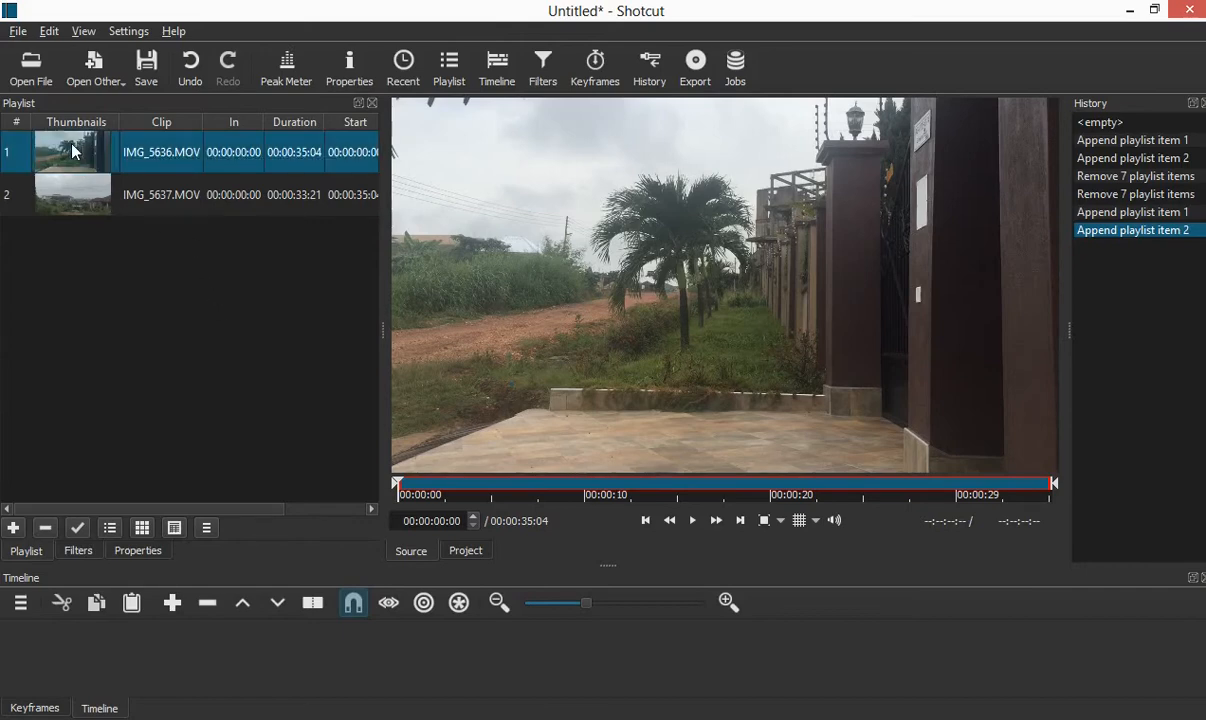
# Drag IMG_5636.MOV to the start of track V1 and zoom the timeline out twice.
pyautogui.moveTo(72, 152); pyautogui.dragTo(210, 680)
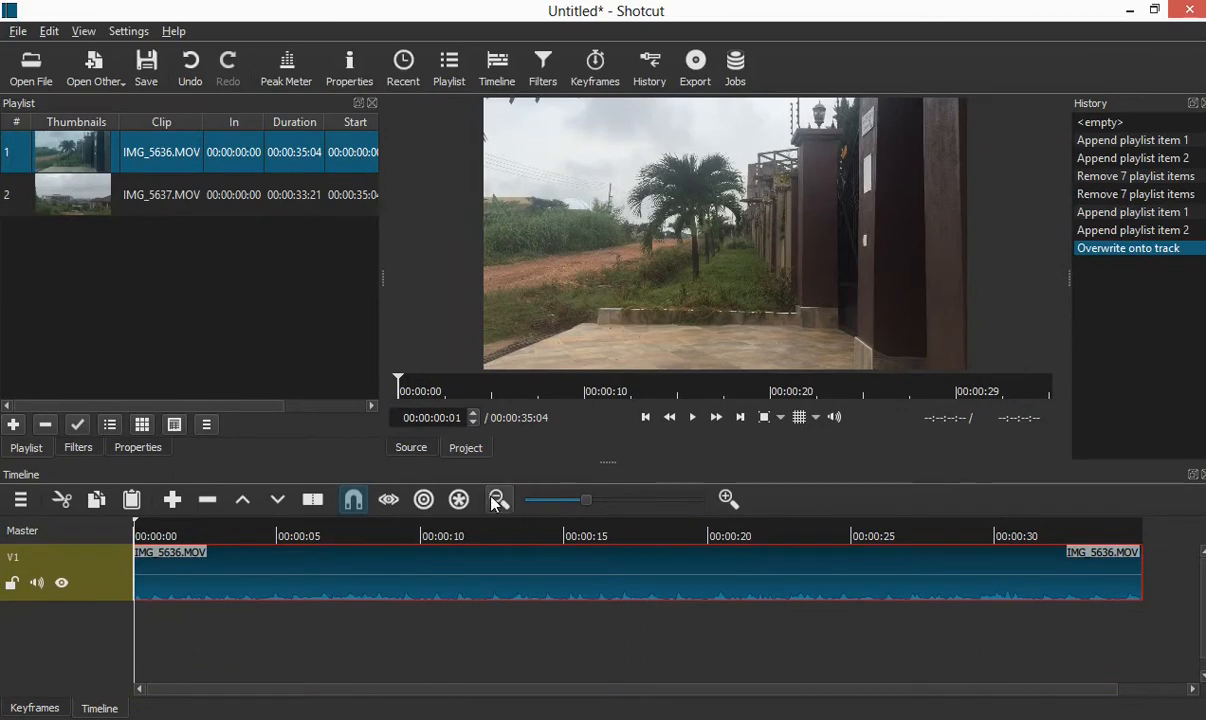
pyautogui.moveTo(497, 499)
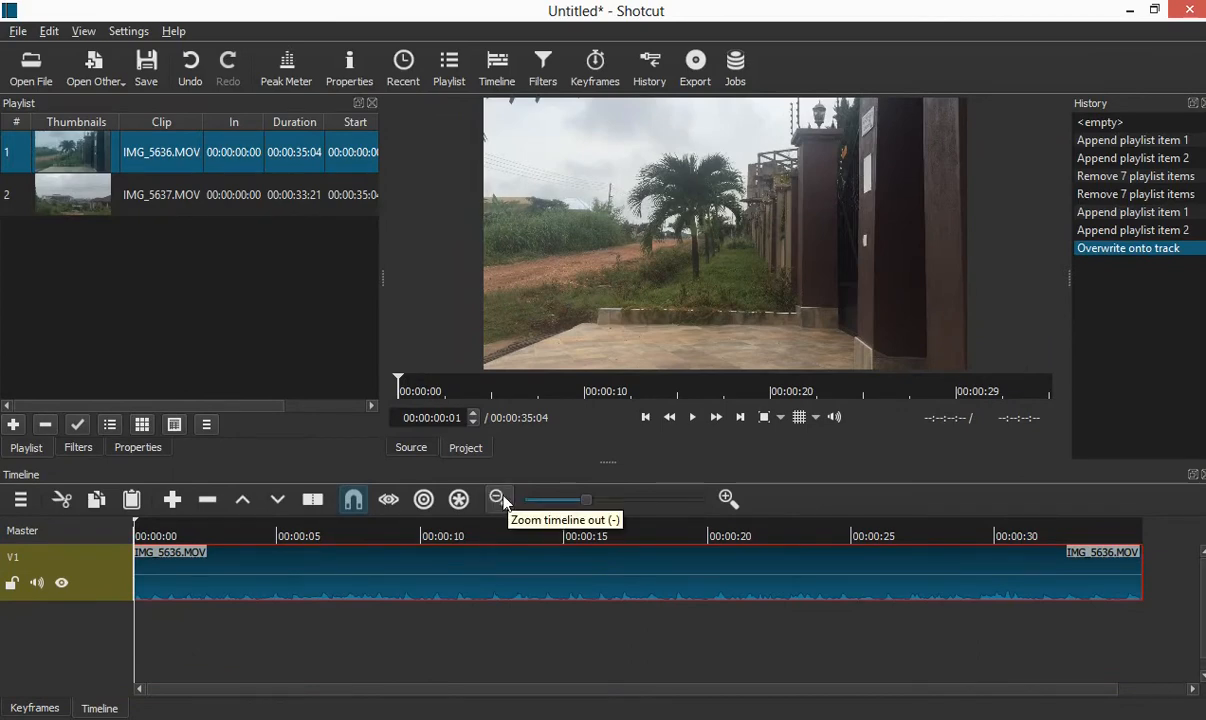
pyautogui.click(497, 499)
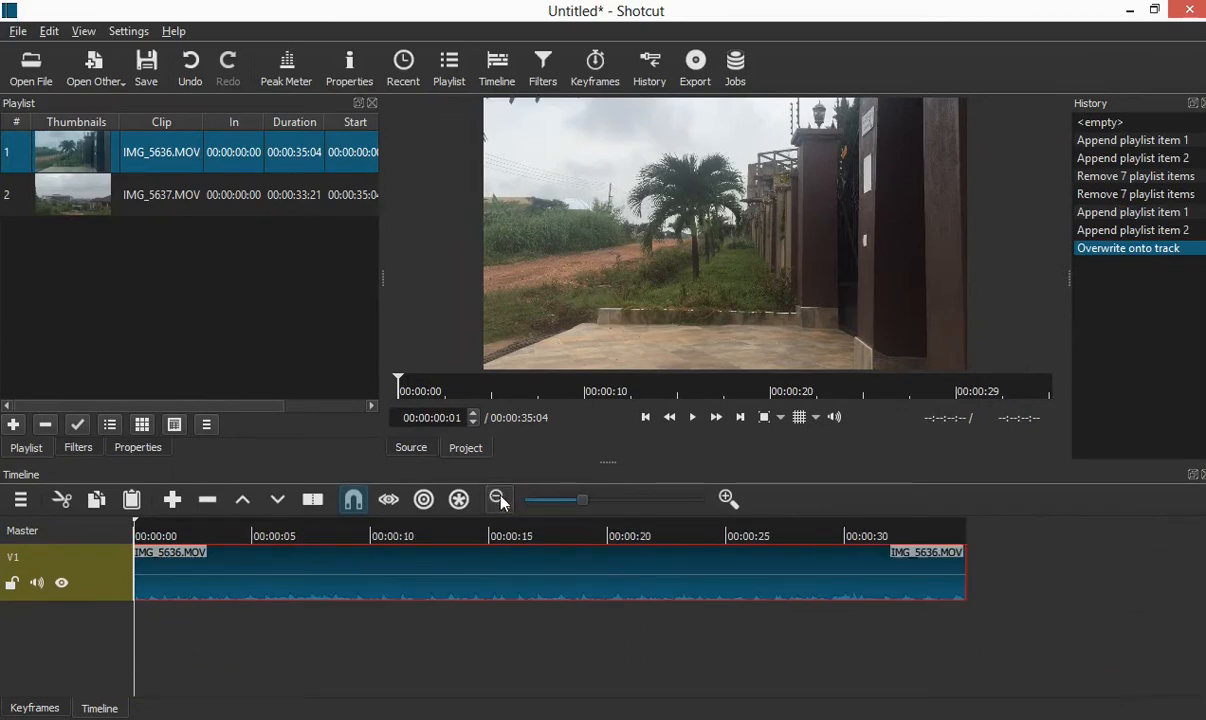
pyautogui.click(498, 499)
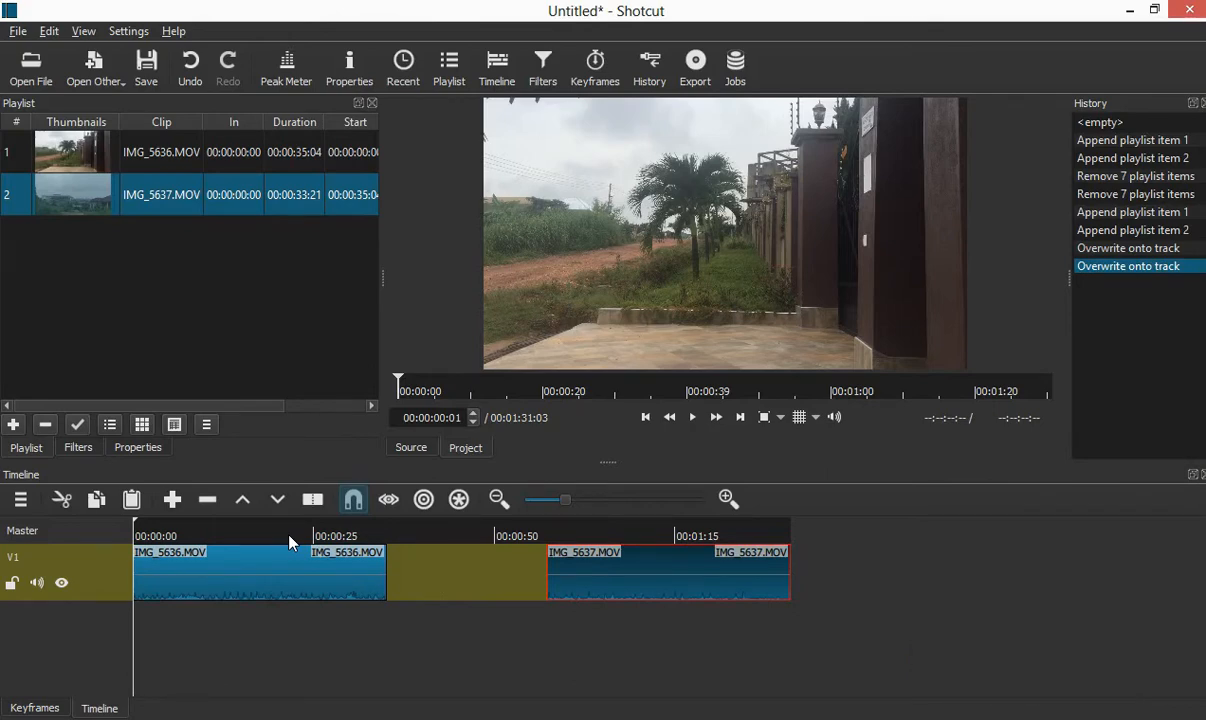
pyautogui.moveTo(347, 711)
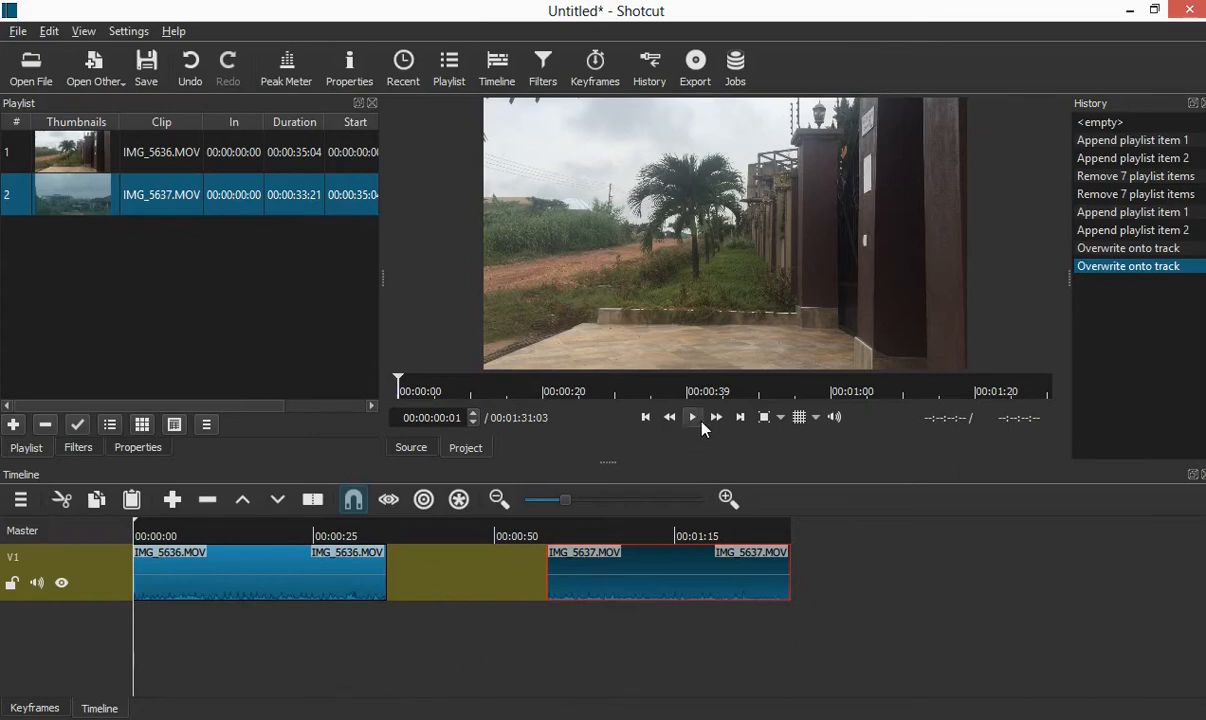
# Play the timeline from a point near the end of IMG_5636.
pyautogui.click(692, 417)
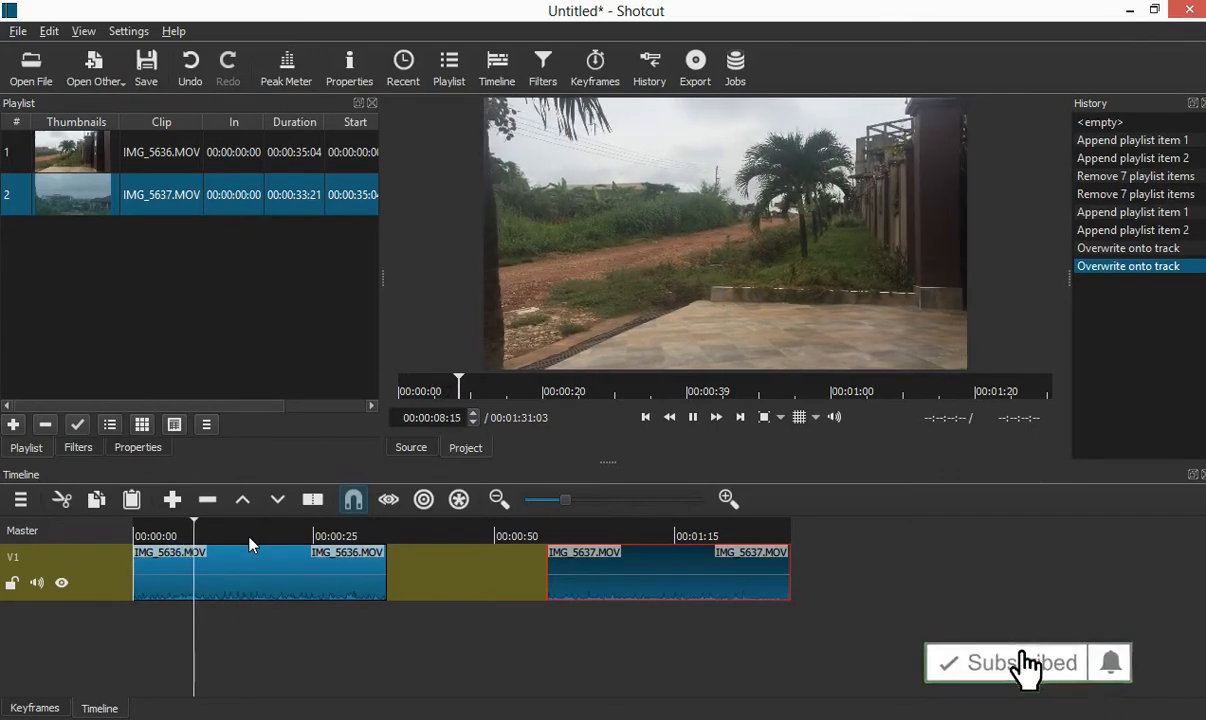
pyautogui.click(340, 536)
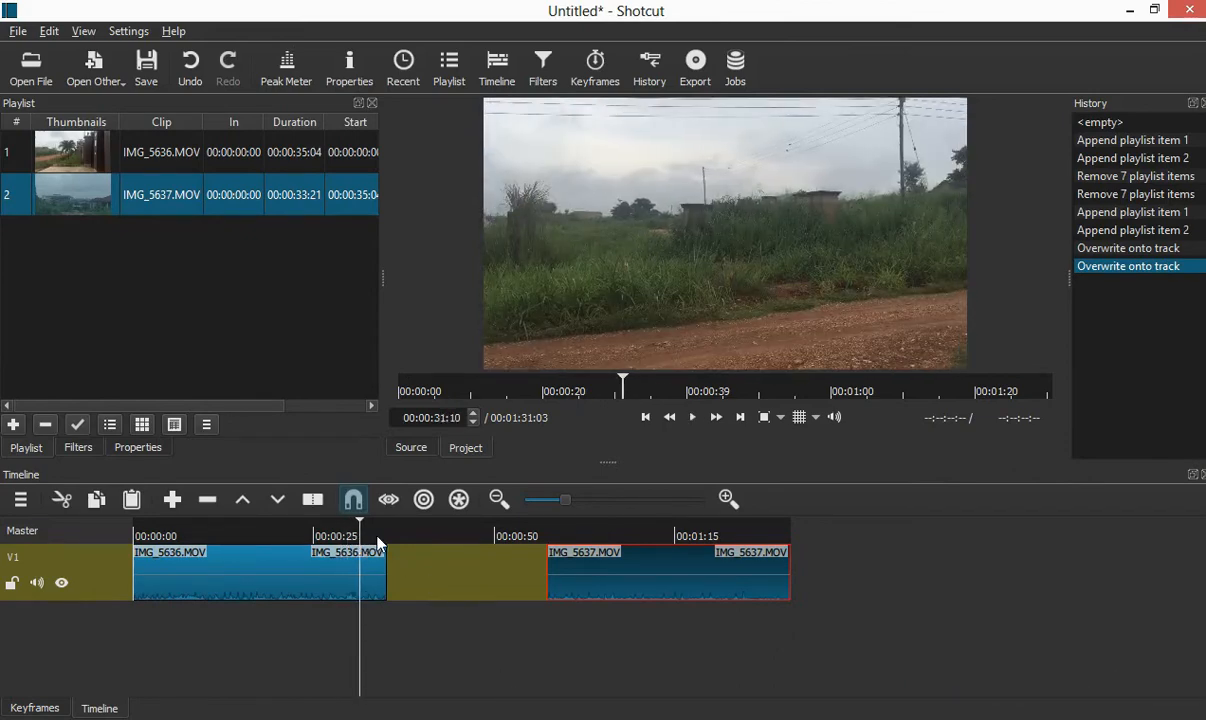
pyautogui.click(692, 417)
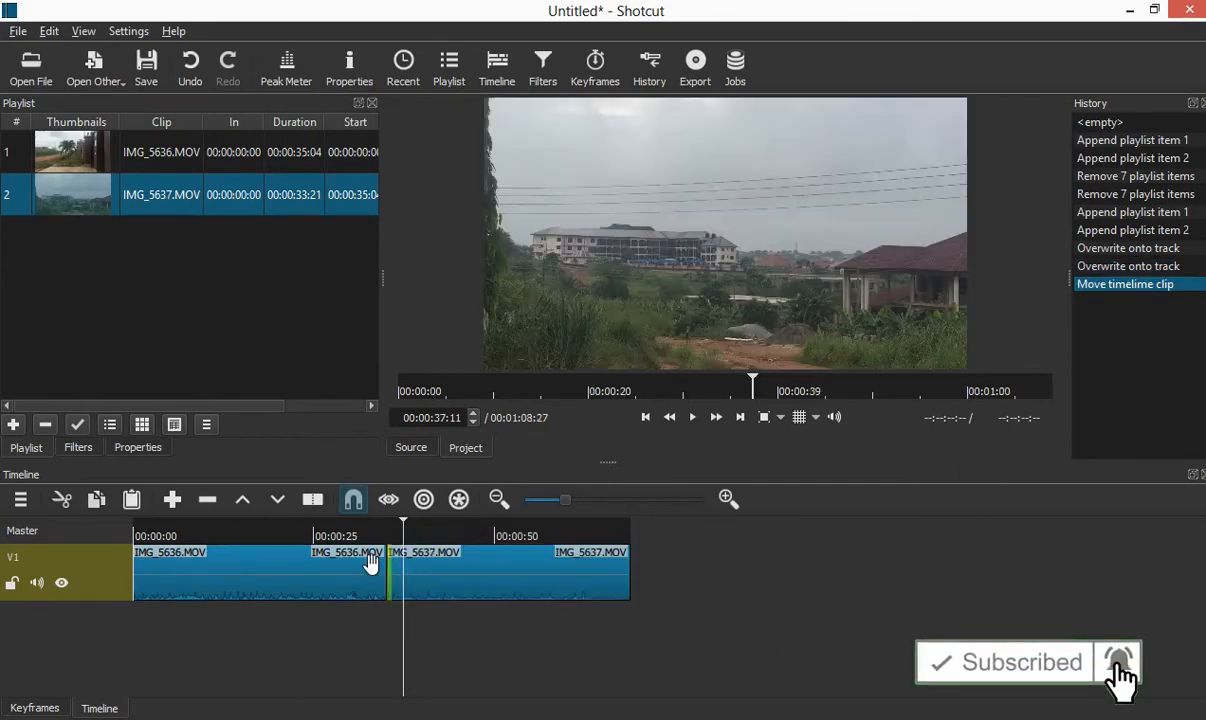
# Seek just before the IMG_5636/IMG_5637 cut and play to check the join.
pyautogui.click(348, 536)
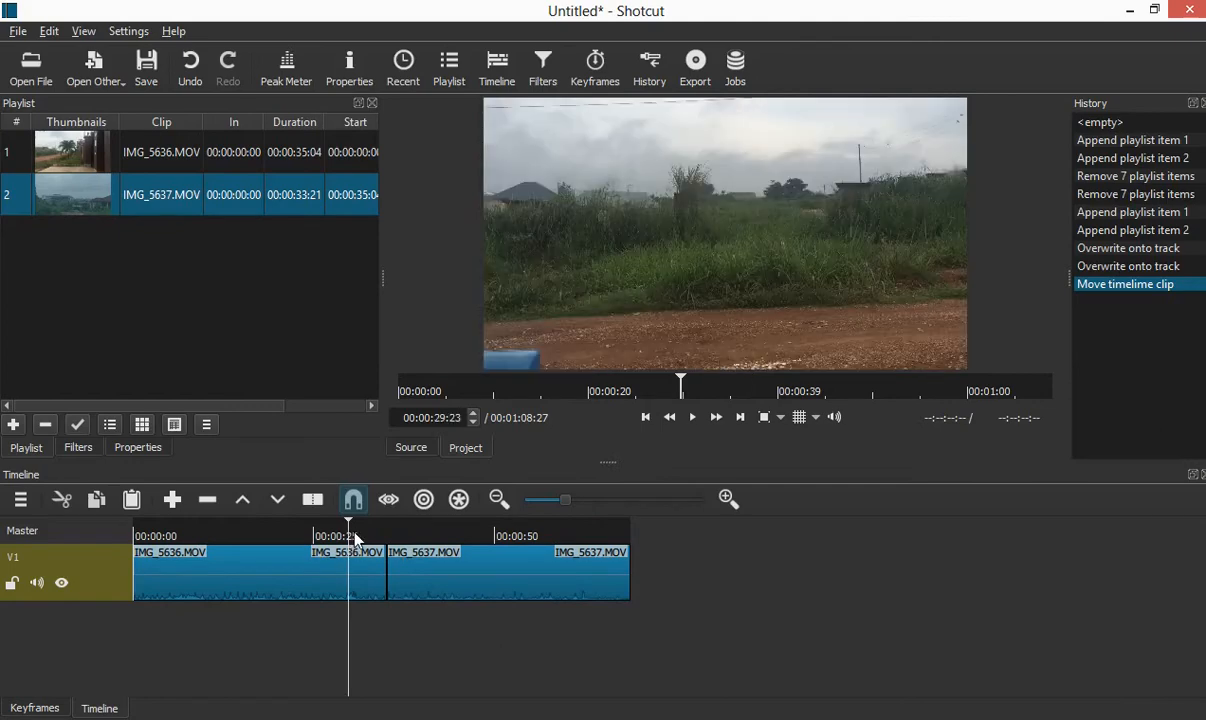
pyautogui.click(692, 417)
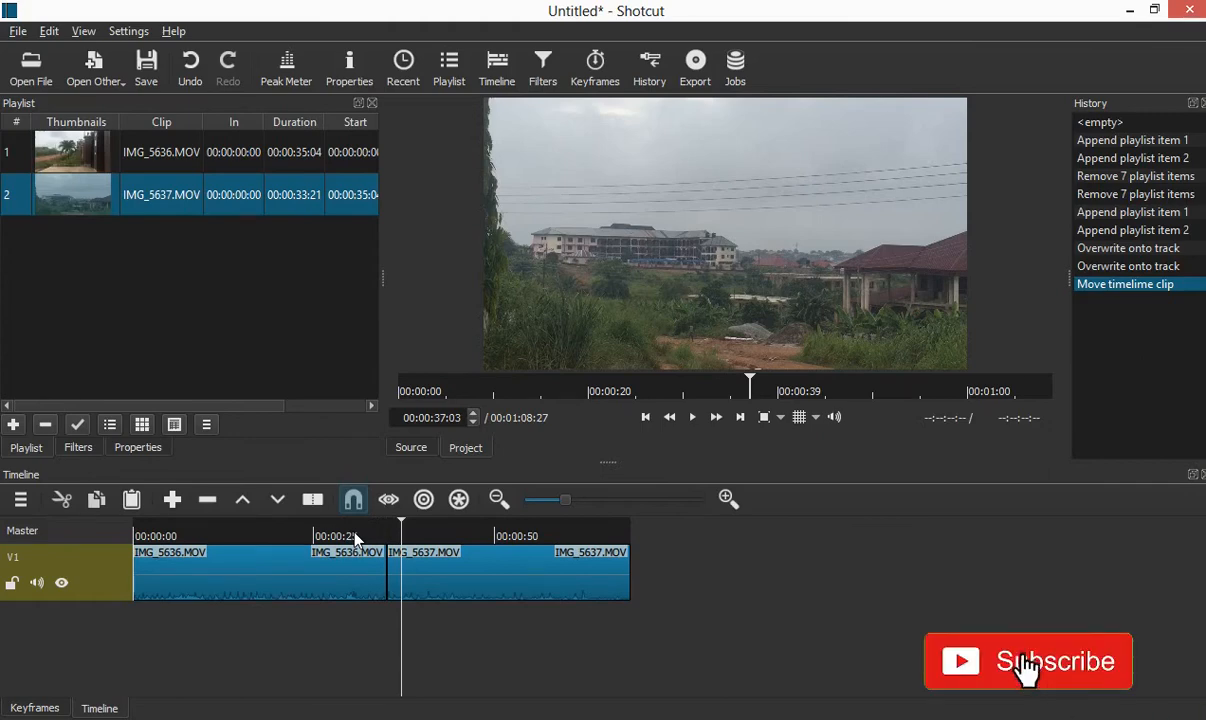
pyautogui.click(1027, 661)
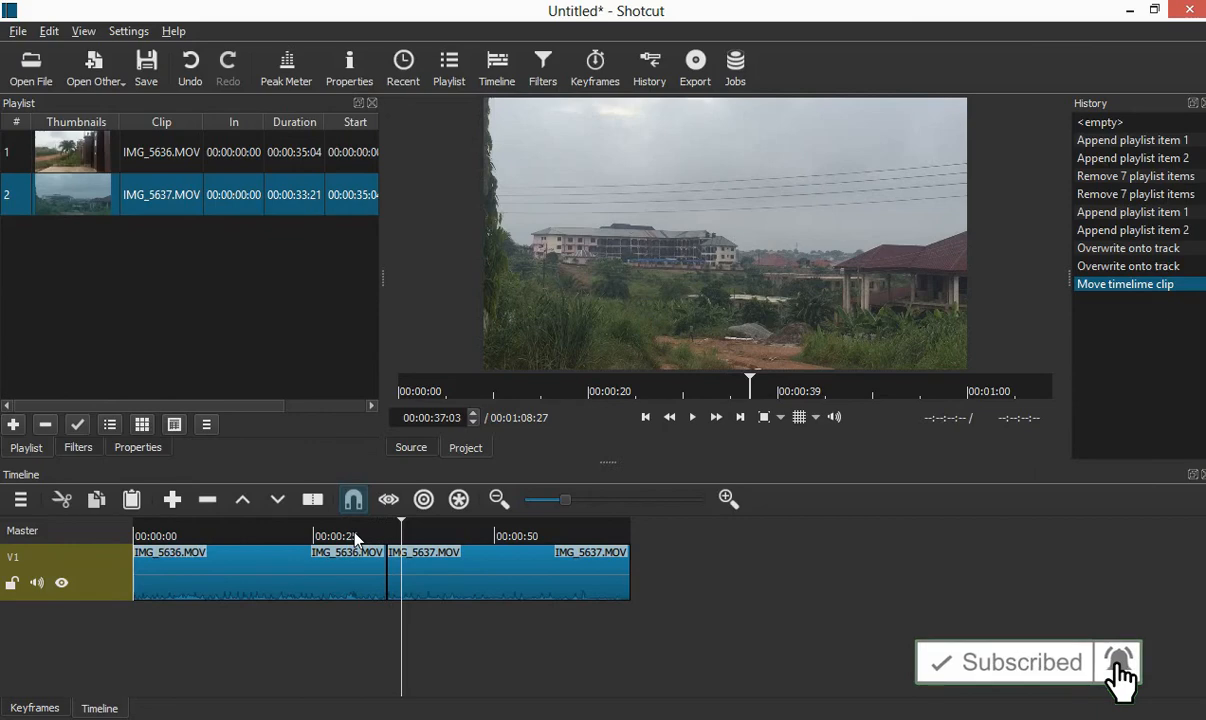